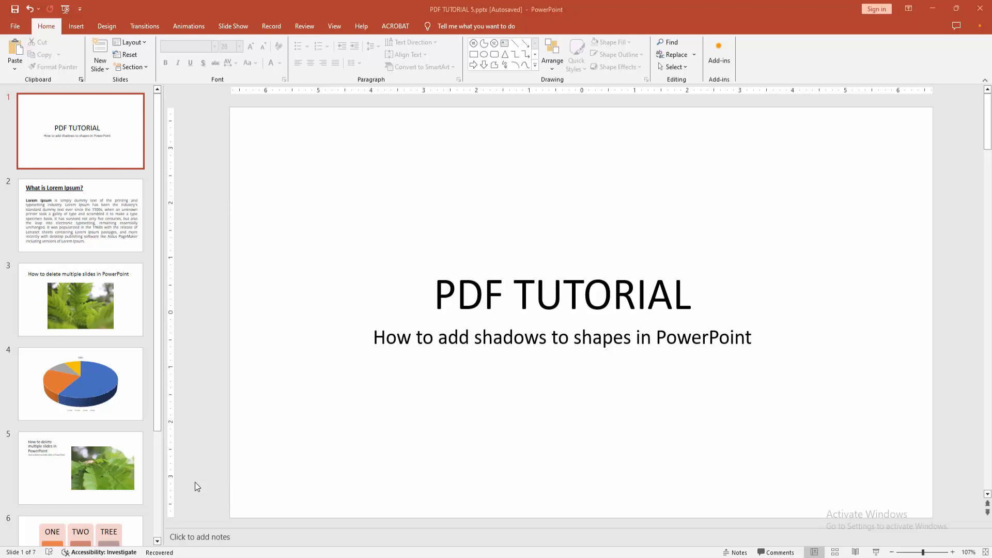
mouse_move(36, 257)
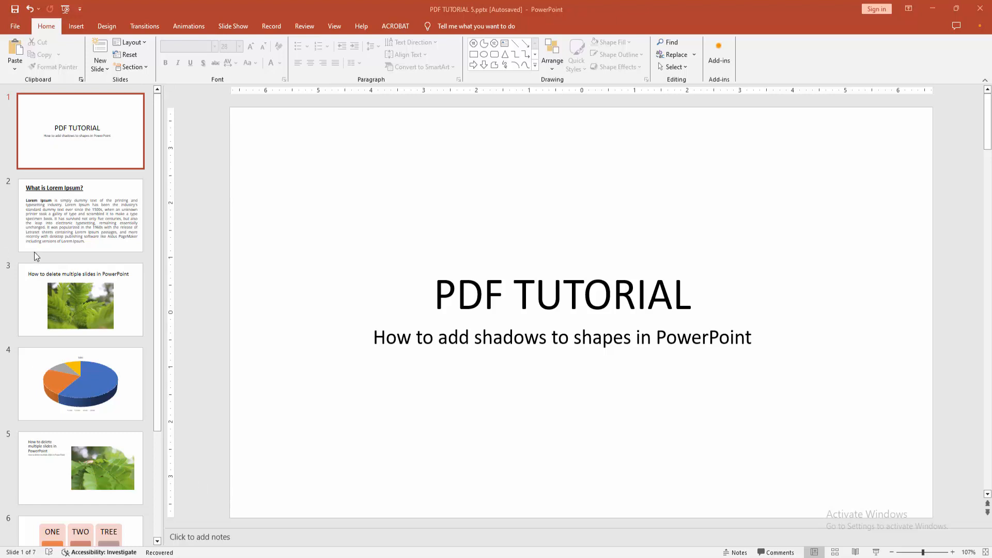
mouse_move(90, 59)
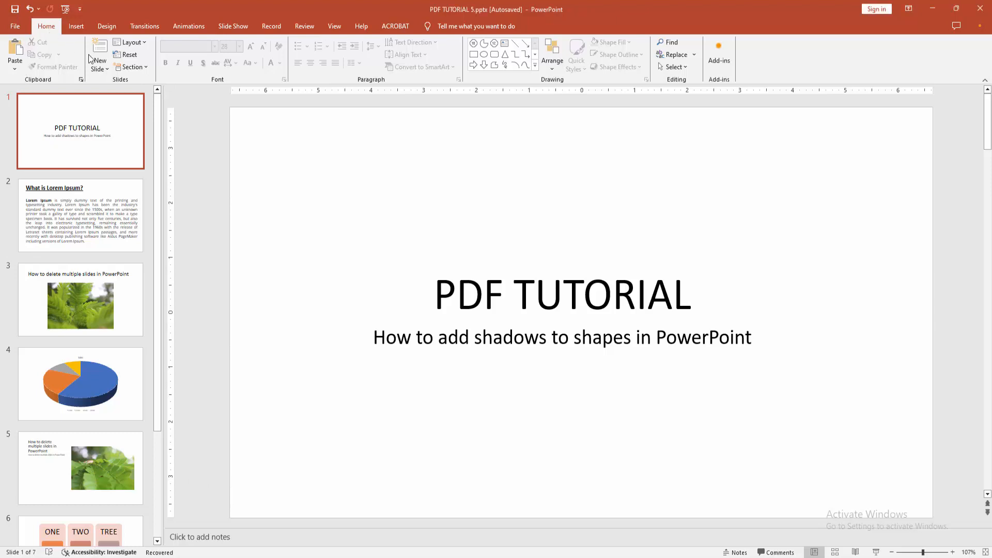
Insert a new Blank layout slide as slide 2, right after the title slide
click(99, 62)
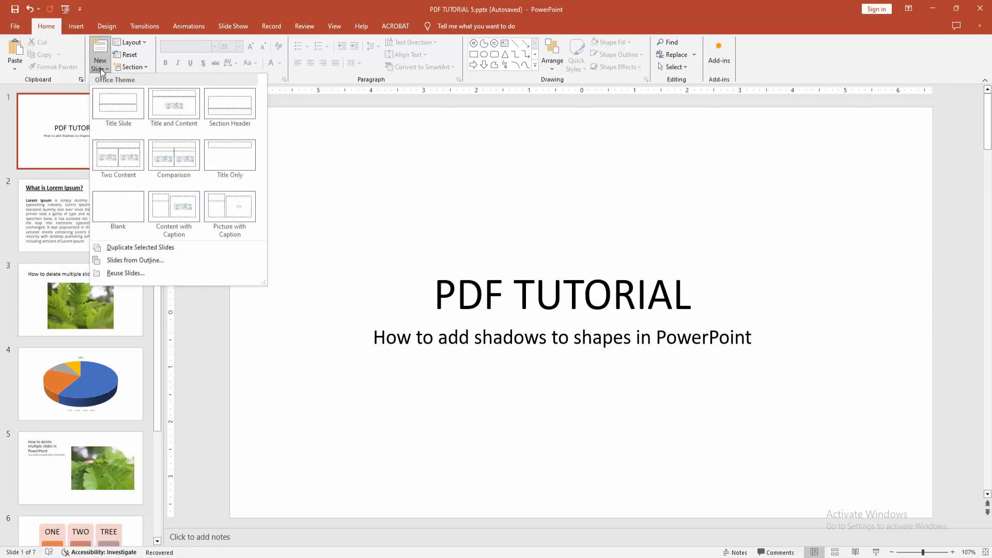
click(118, 209)
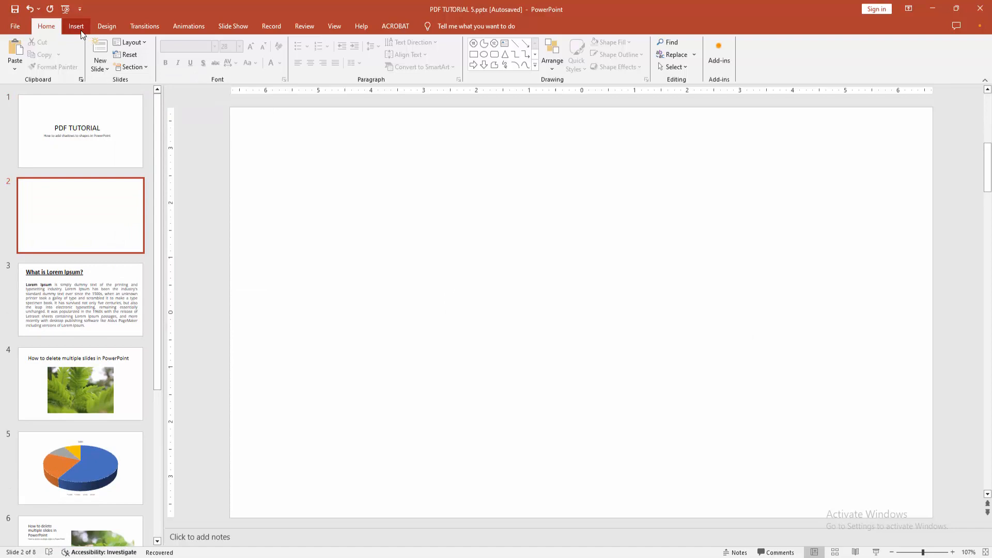
Open the Shapes gallery from the Insert tab to choose the oval
click(76, 26)
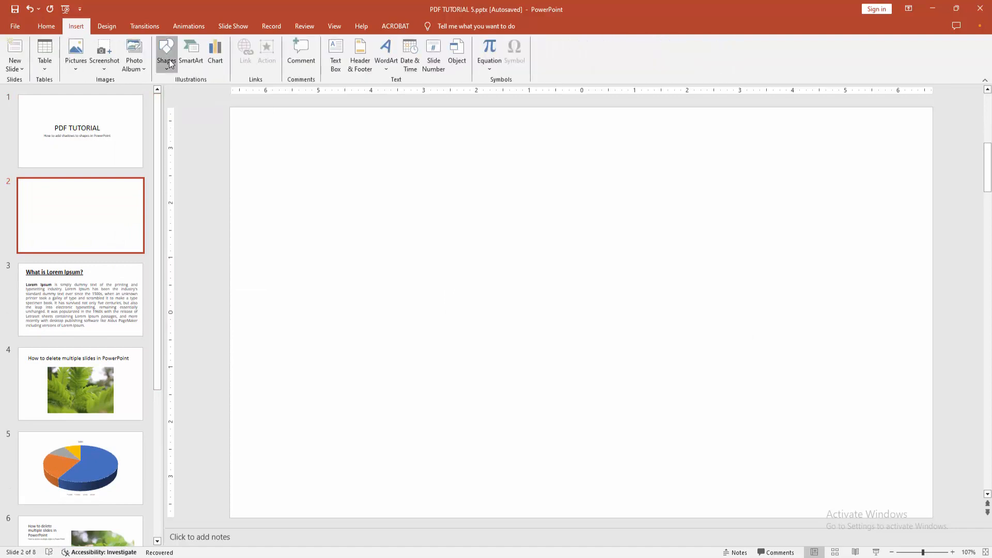
click(166, 53)
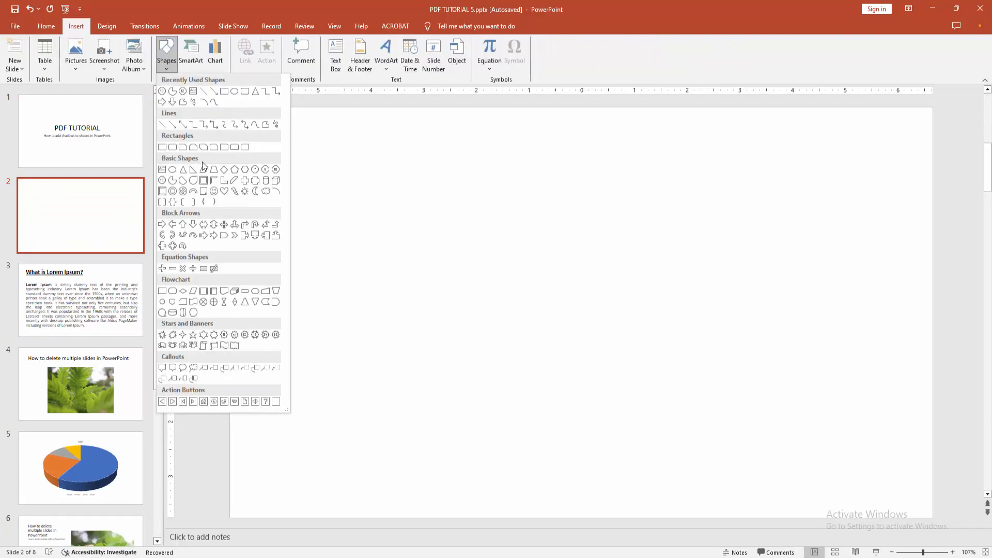
mouse_move(179, 158)
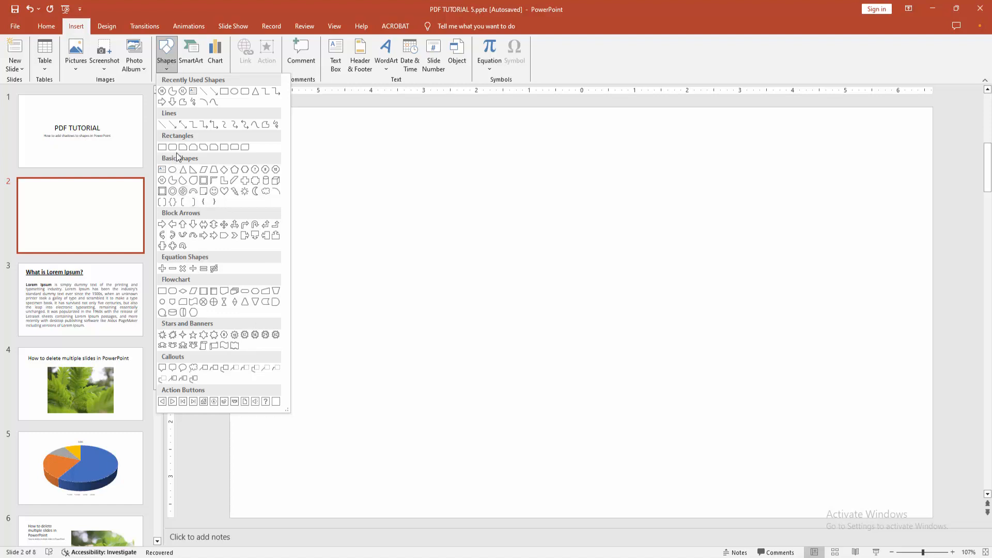
mouse_move(235, 90)
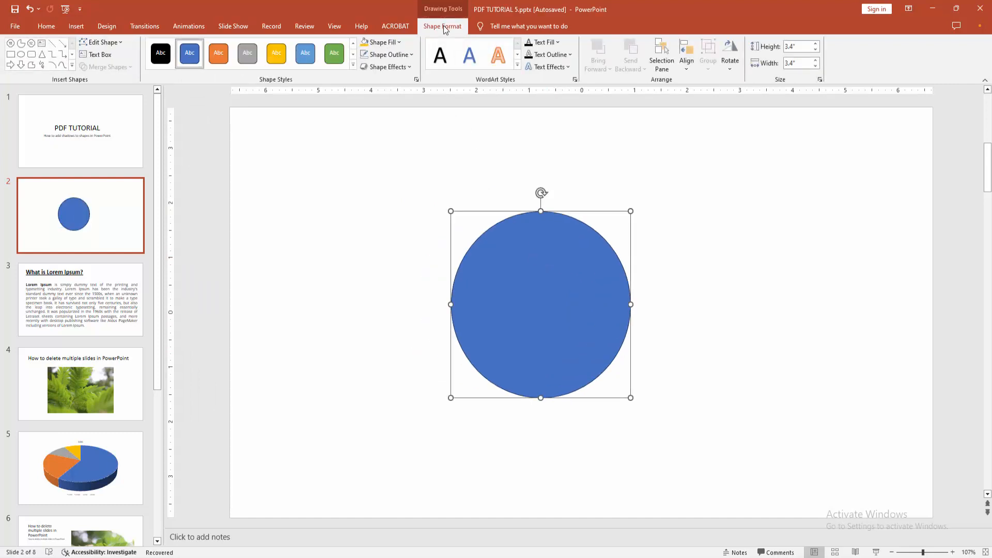
mouse_move(395, 26)
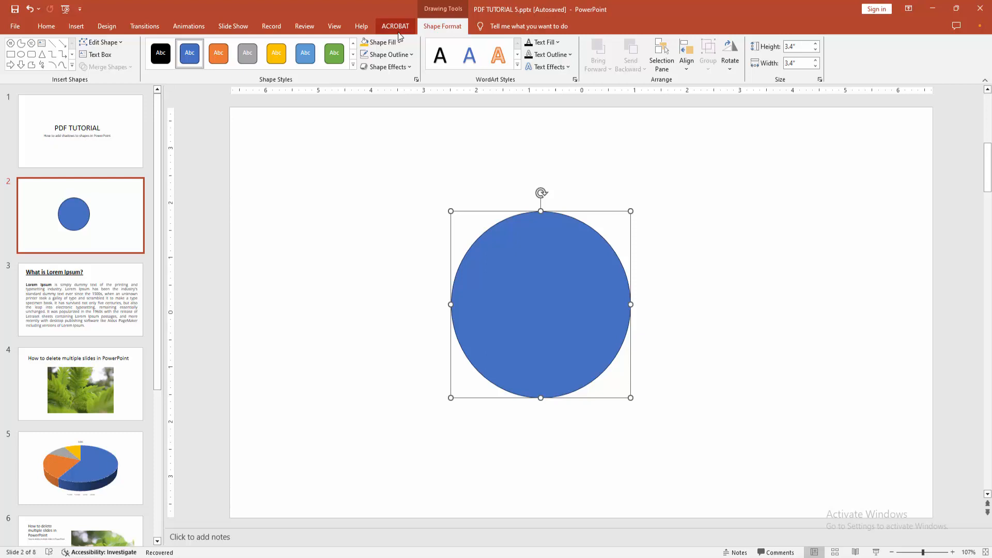
Fill the circle orange, remove its outline, and add an outer bottom-right offset shadow
click(381, 42)
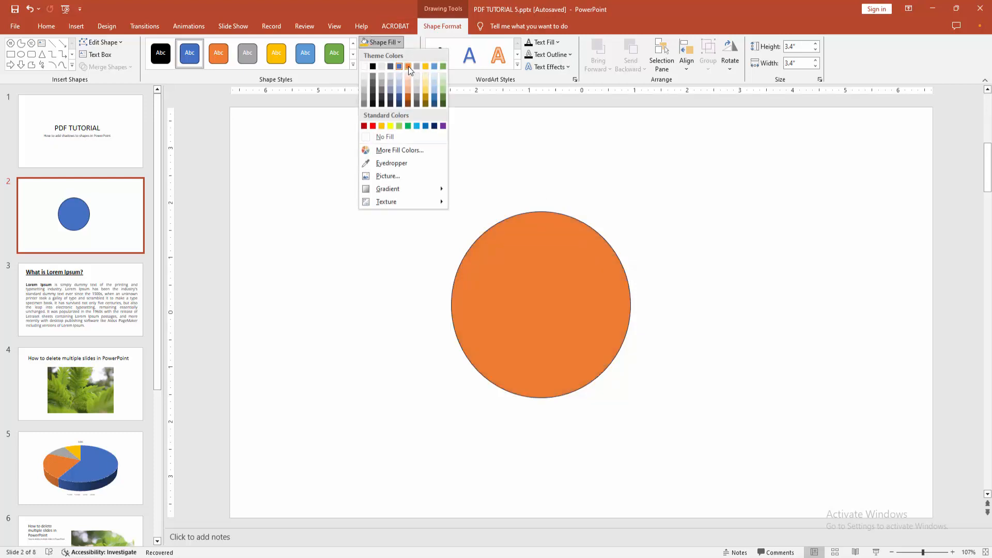
click(385, 54)
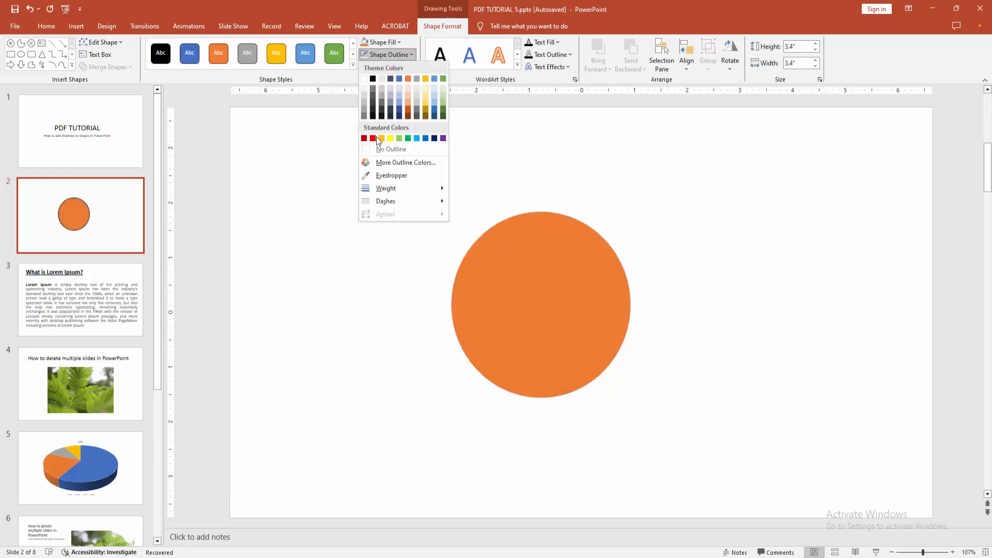
click(390, 149)
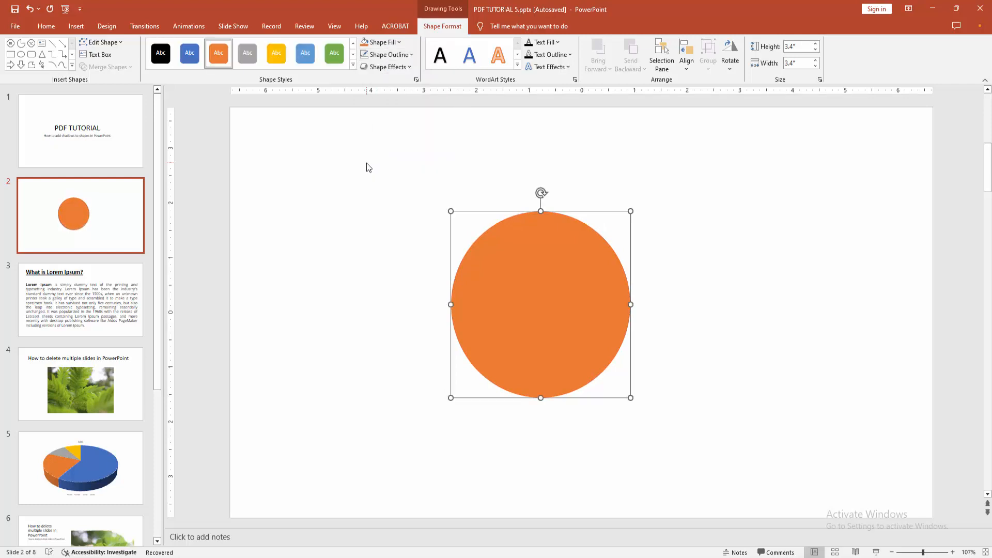
click(386, 67)
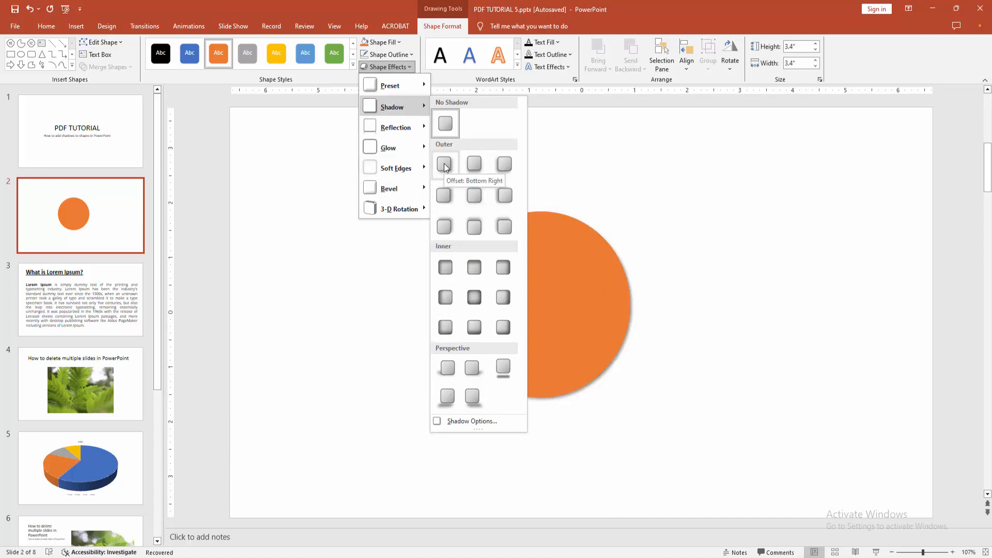
click(445, 163)
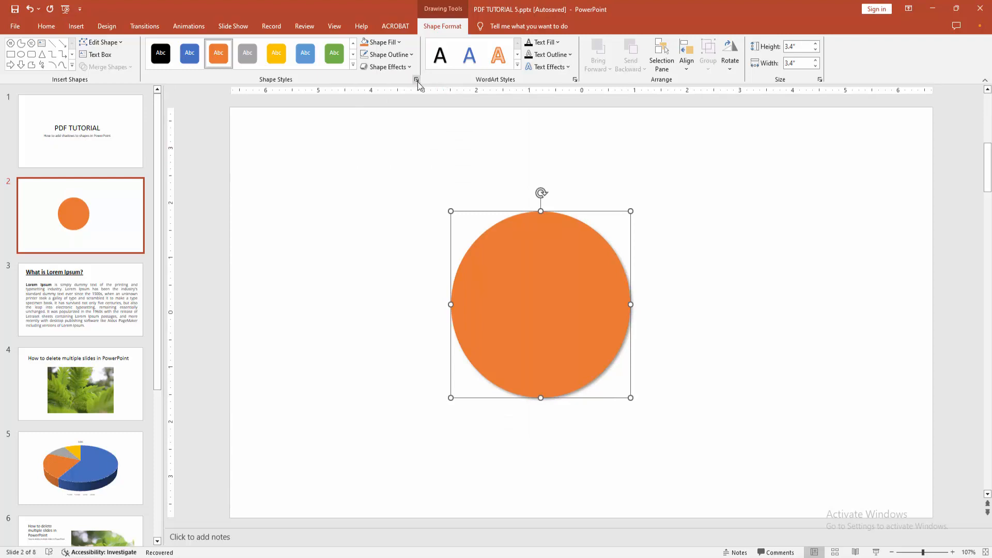
Raise the shadow's blur and adjust its distance in Format Shape, then deselect the circle
click(417, 81)
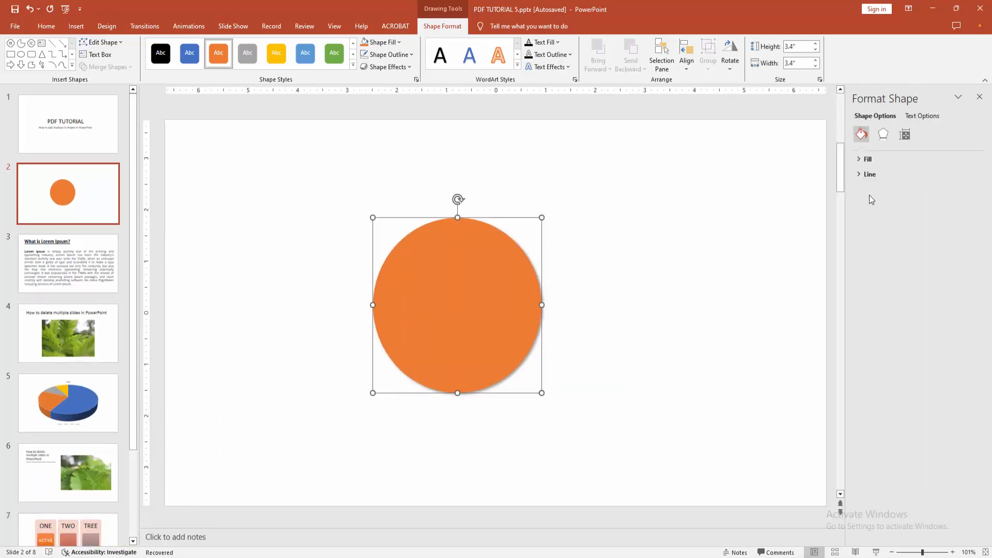
click(867, 159)
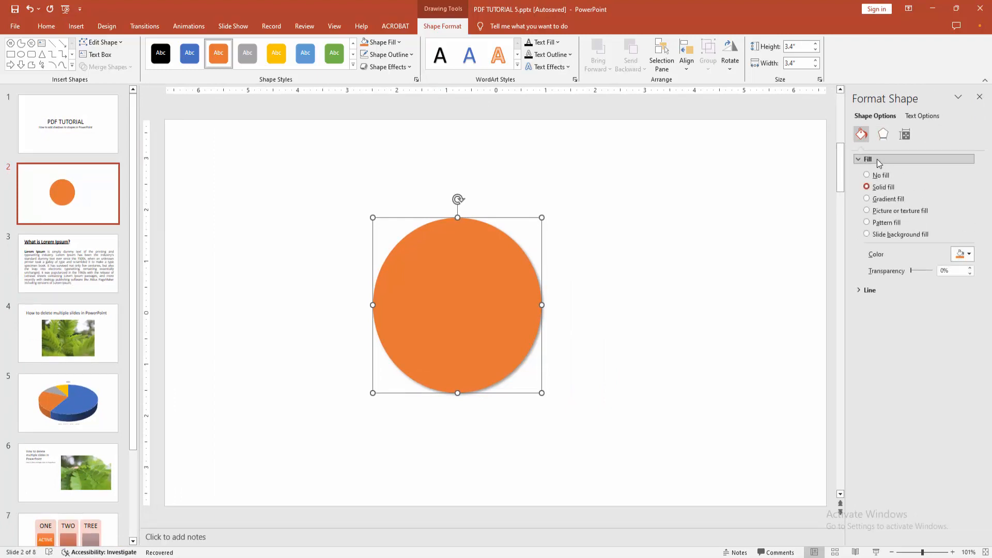
click(883, 133)
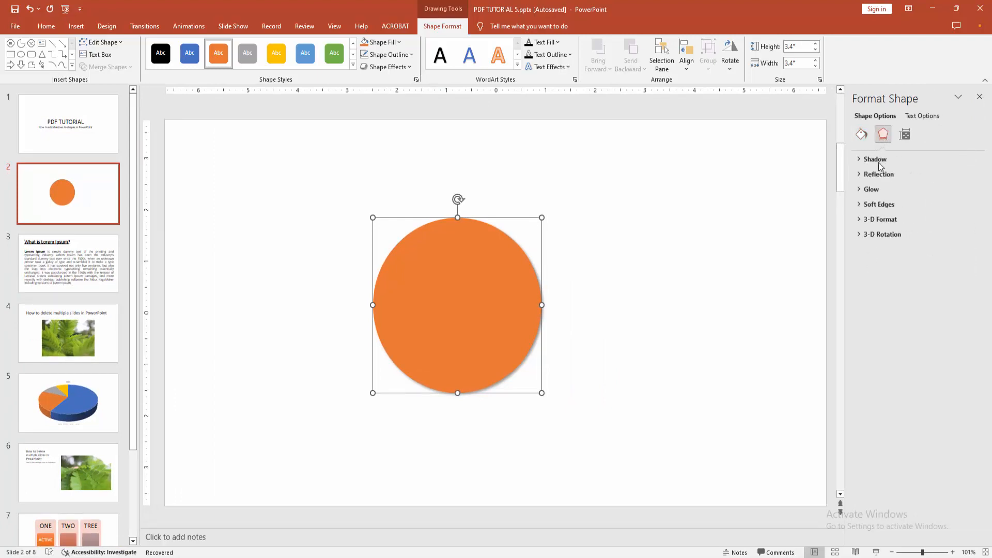
click(875, 159)
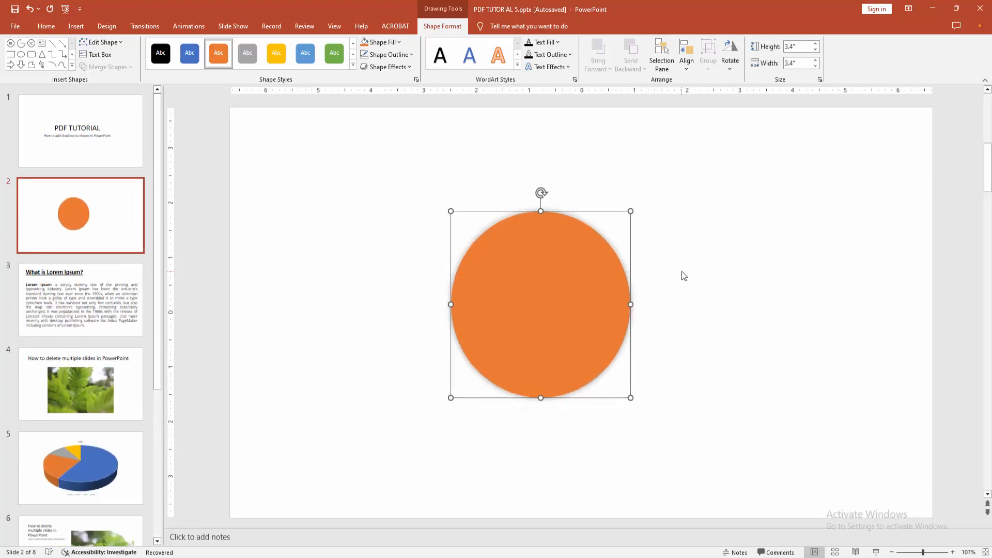
click(361, 323)
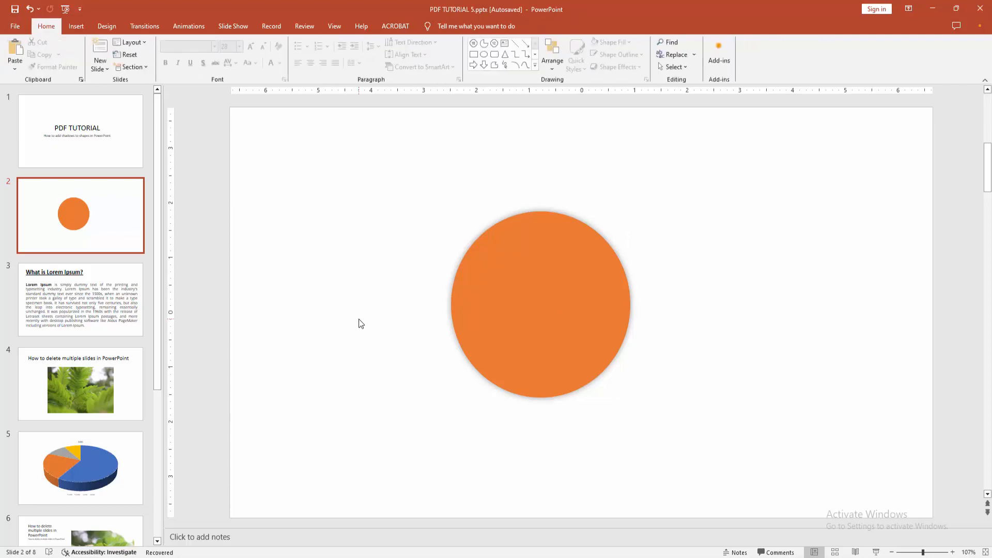